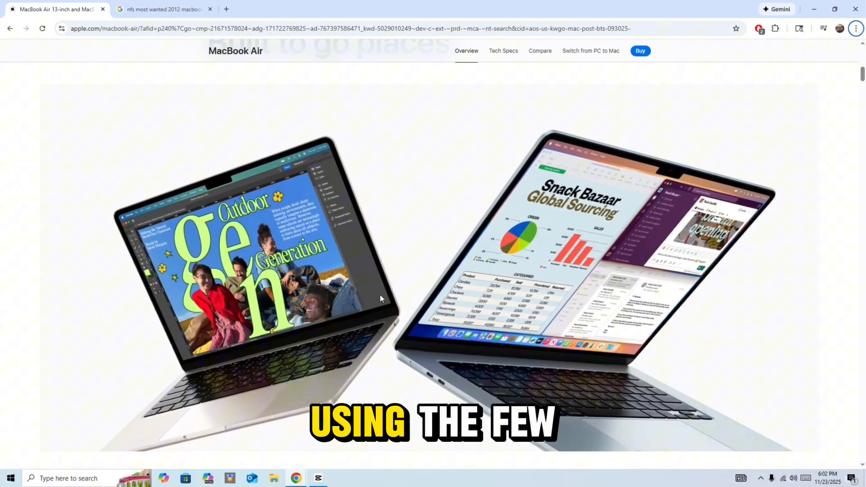
pyautogui.moveTo(354, 338)
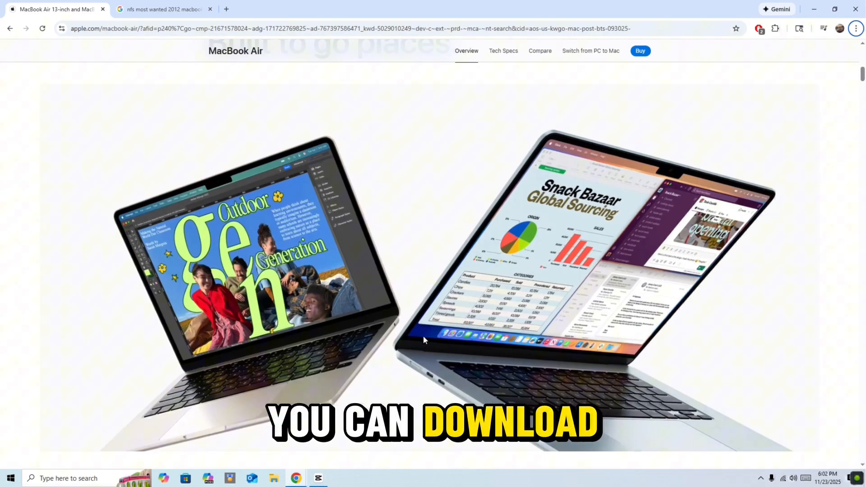
pyautogui.moveTo(368, 311)
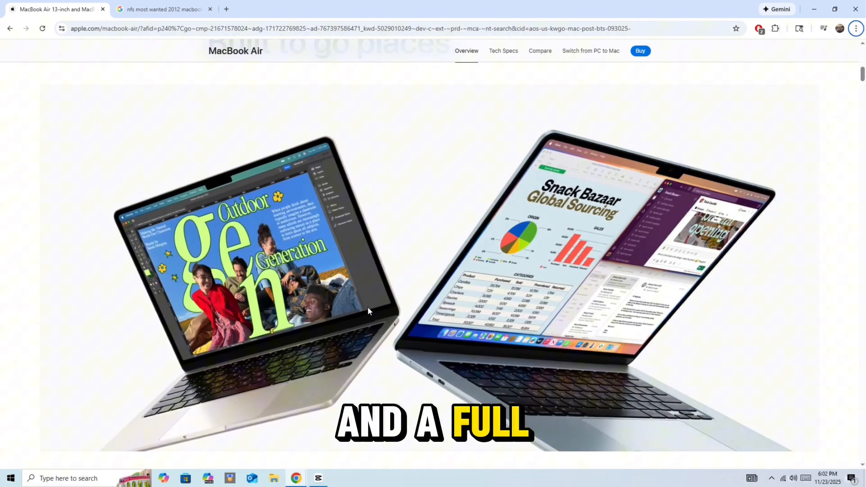
# - Switch to the Google results for running NFS Most Wanted 2012 on a MacBook
pyautogui.click(161, 9)
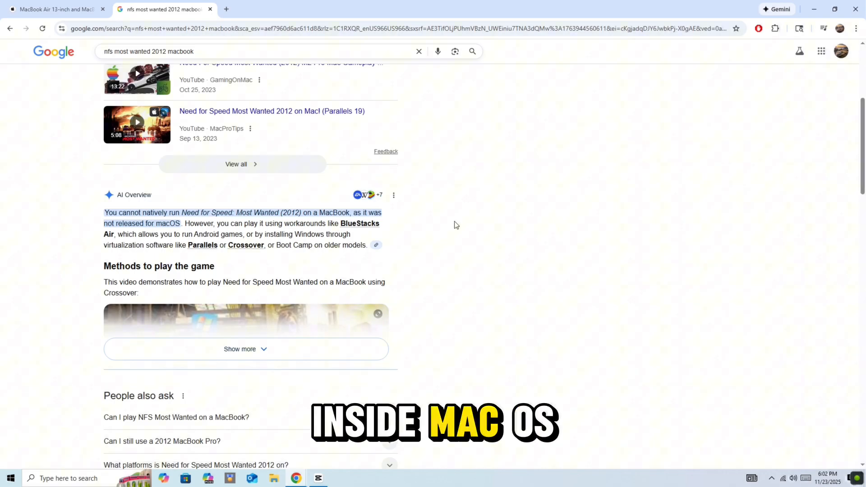
pyautogui.moveTo(474, 243)
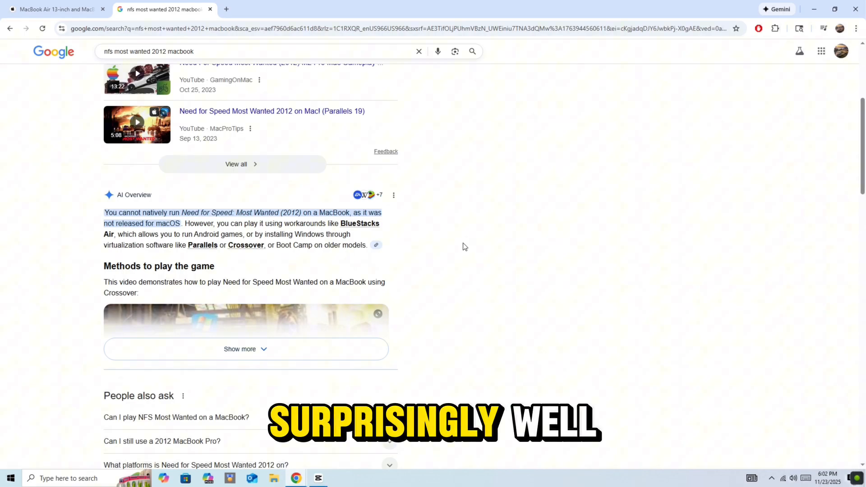
pyautogui.moveTo(484, 251)
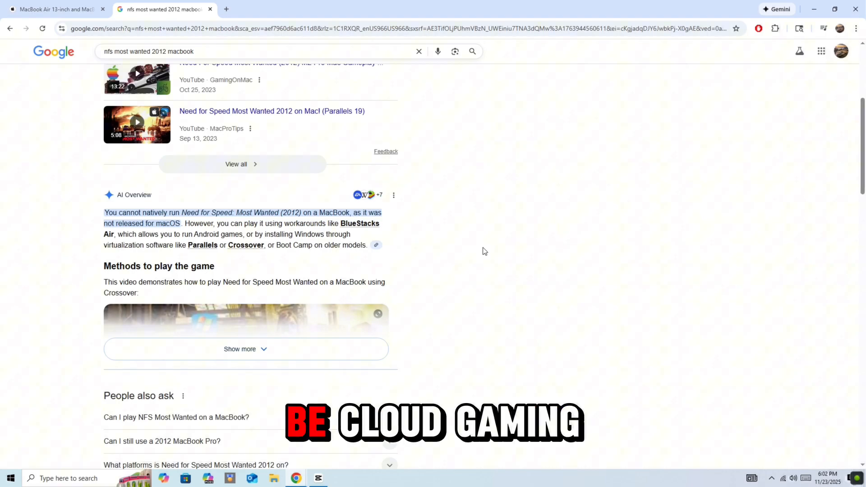
pyautogui.moveTo(490, 263)
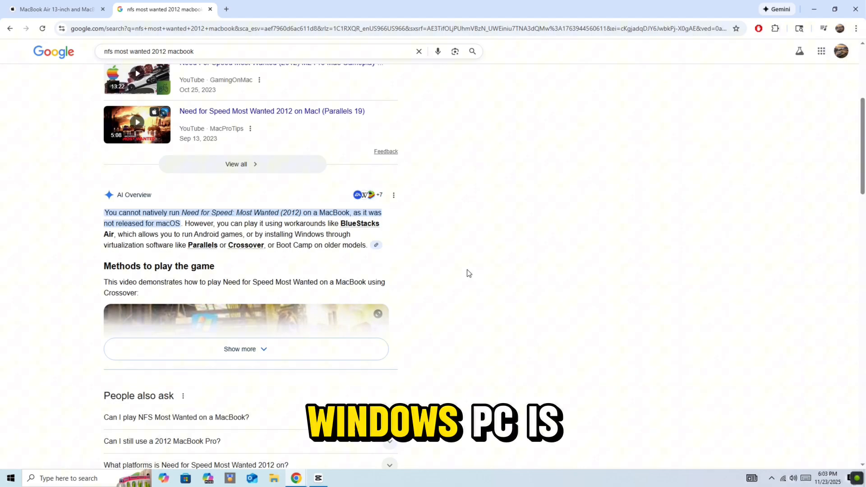
pyautogui.moveTo(442, 262)
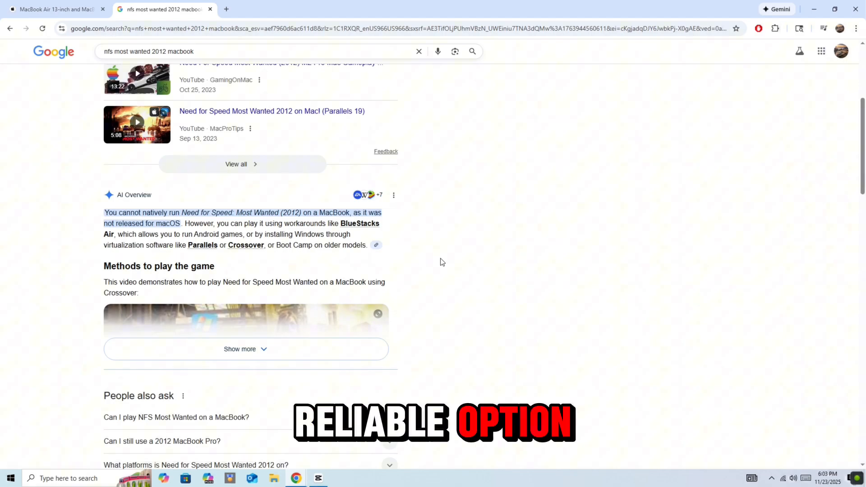
pyautogui.moveTo(540, 252)
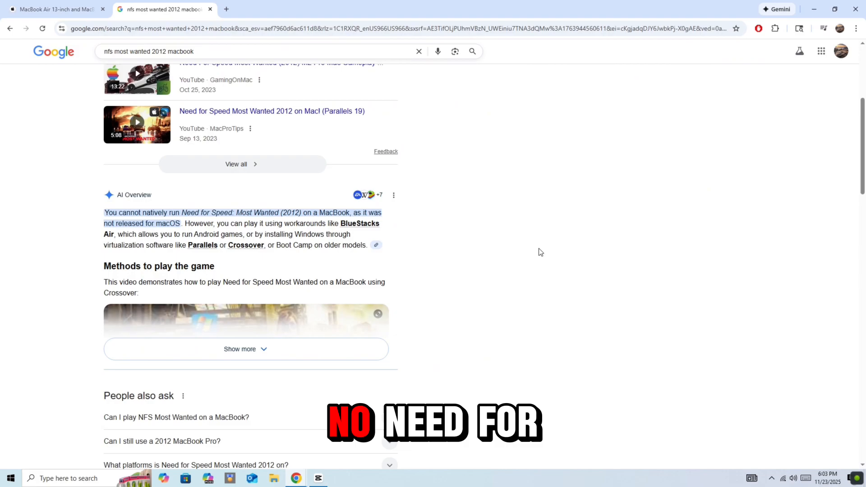
pyautogui.press('alt+z')
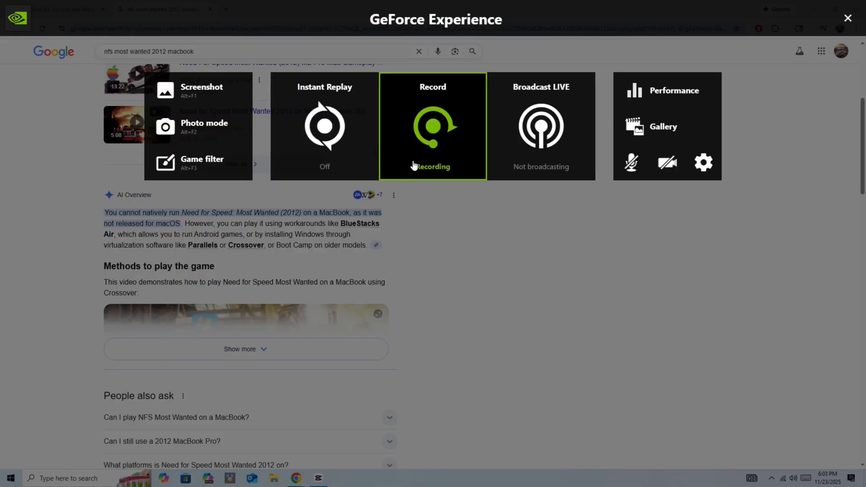